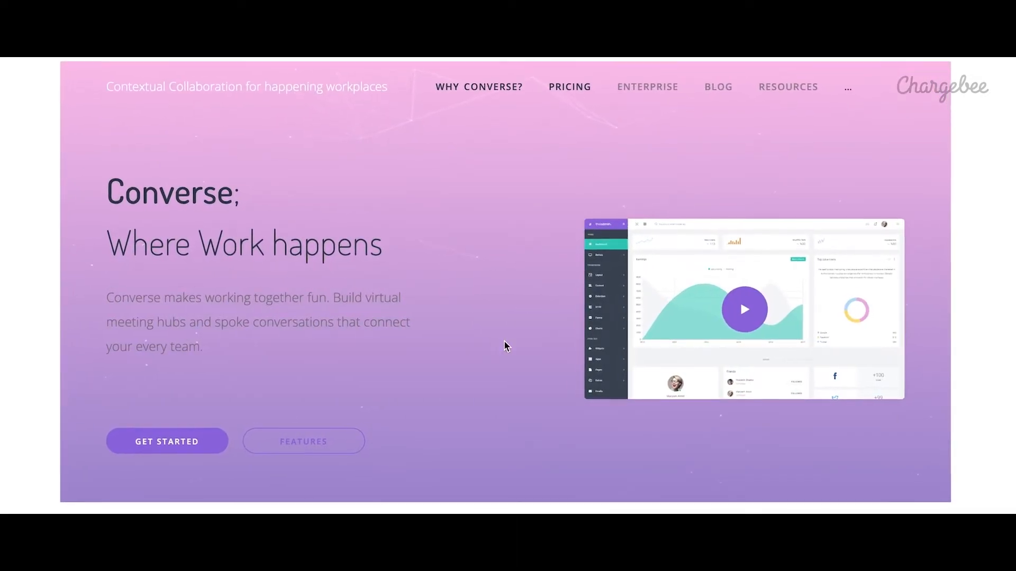
Show Converse's yearly plans and highlight Professional at $12 between Free and Enterprise at $20.
{"action": "left_click", "coordinate": [569, 86]}
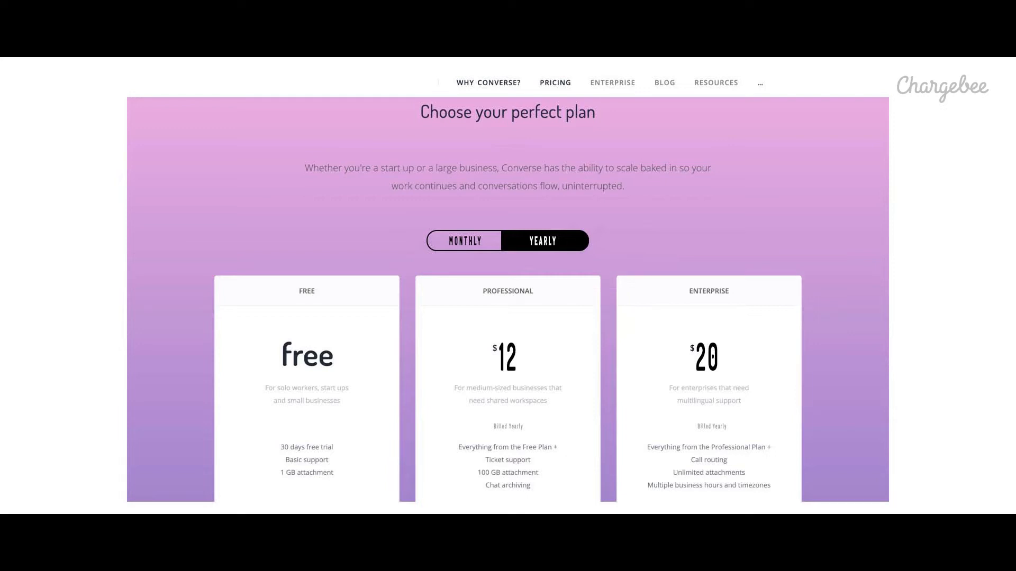
{"action": "scroll", "scroll_direction": "down", "scroll_amount": 3}
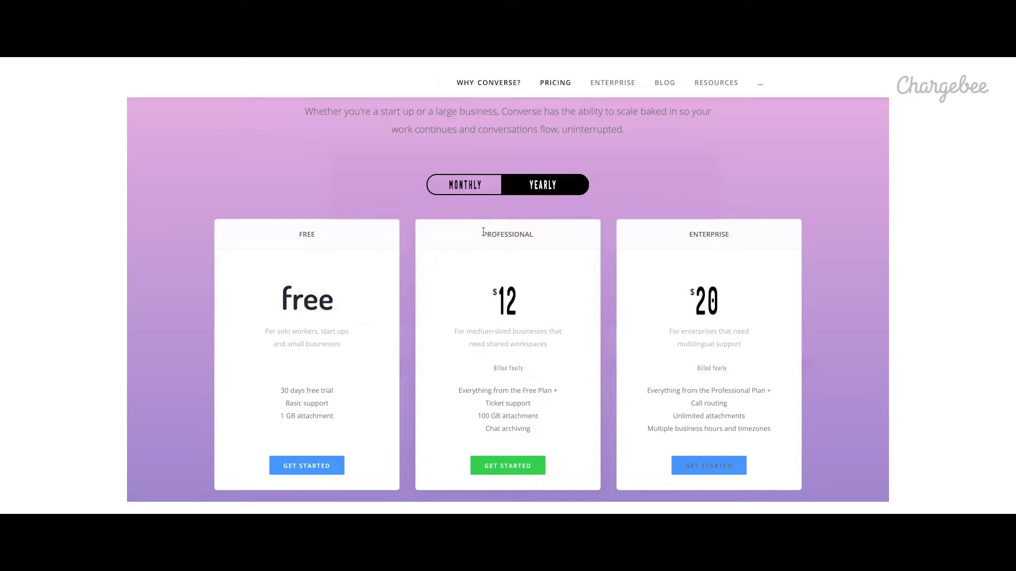
{"action": "double_click", "coordinate": [508, 234]}
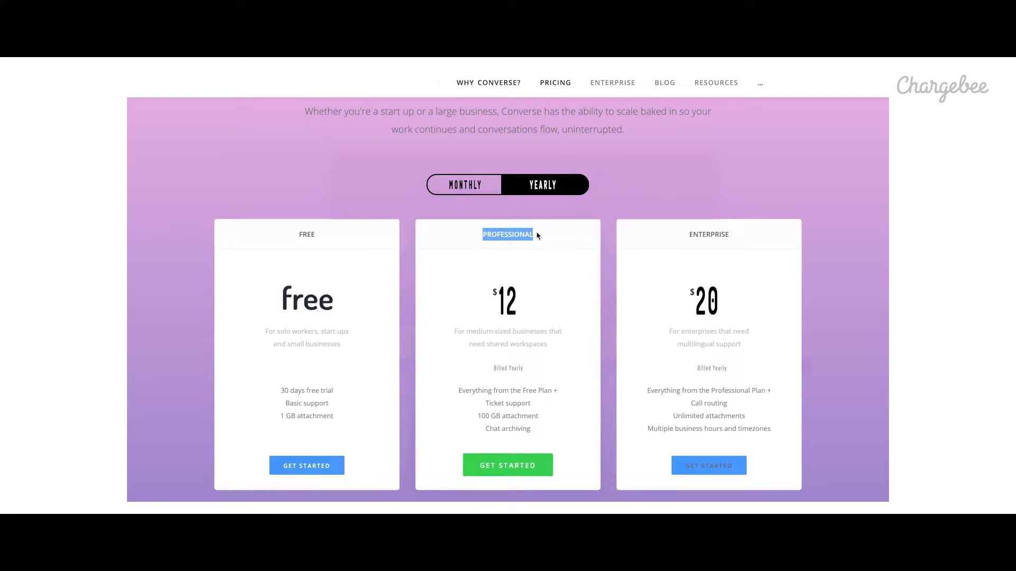
Check out the yearly Professional plan with email, billing address and the valid test card.
{"action": "left_click", "coordinate": [507, 465]}
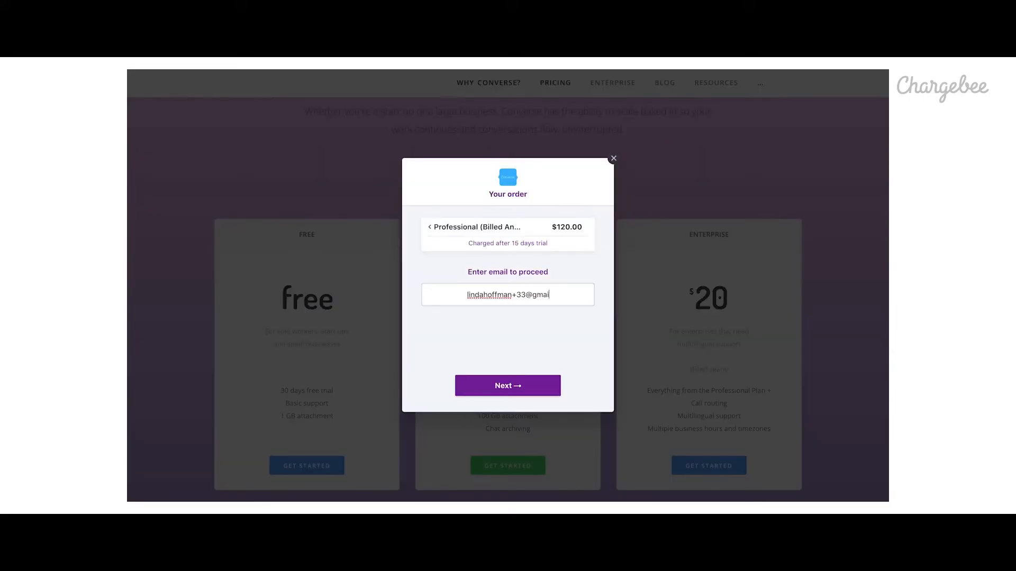
{"action": "left_click", "coordinate": [507, 385]}
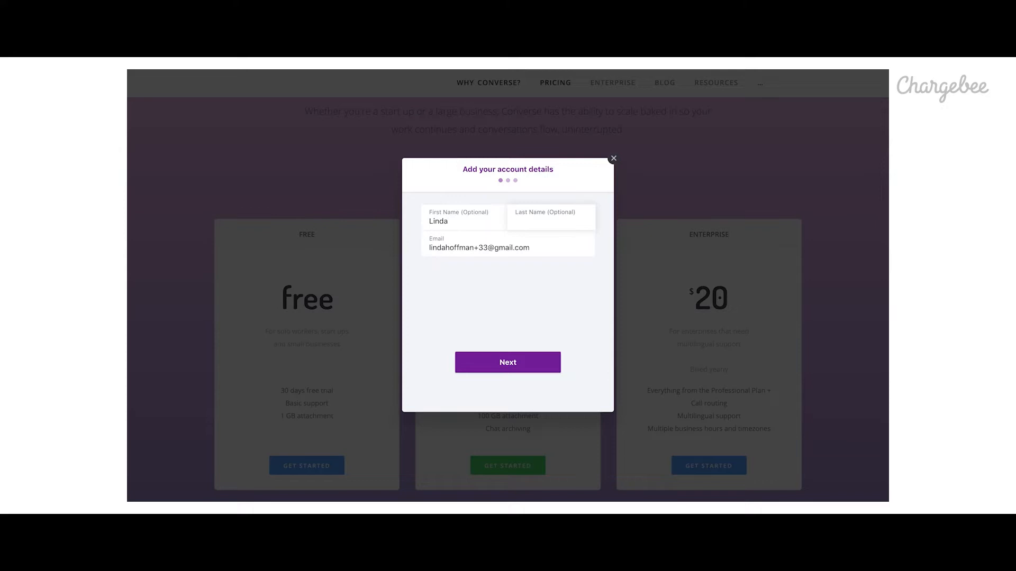
{"action": "left_click", "coordinate": [507, 362]}
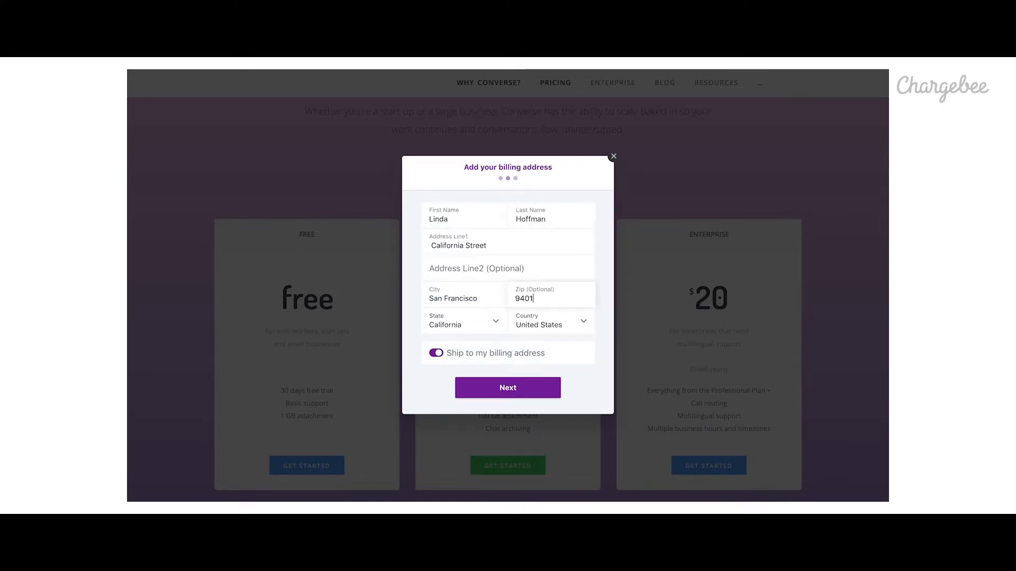
{"action": "left_click", "coordinate": [508, 387]}
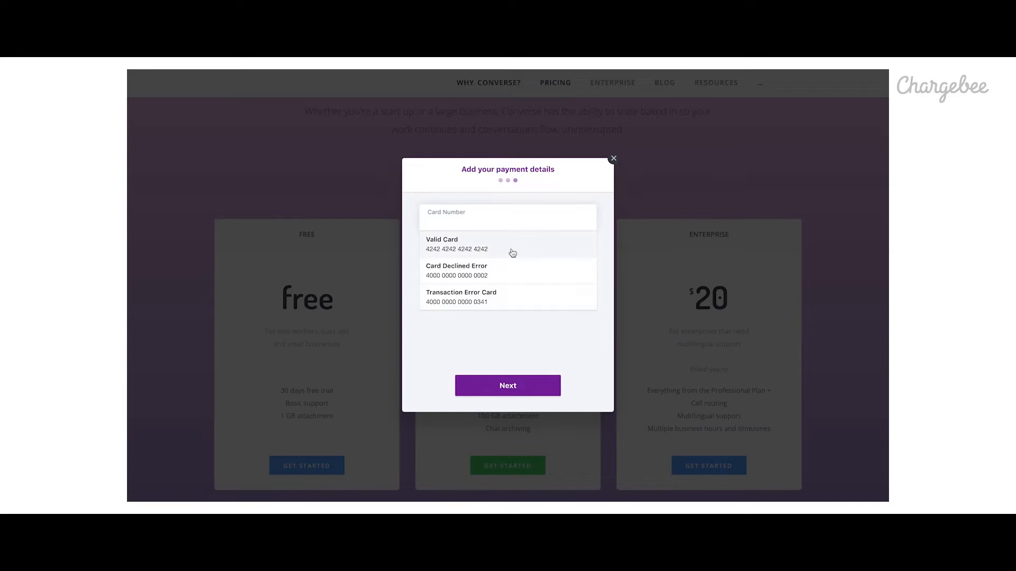
{"action": "left_click", "coordinate": [456, 245]}
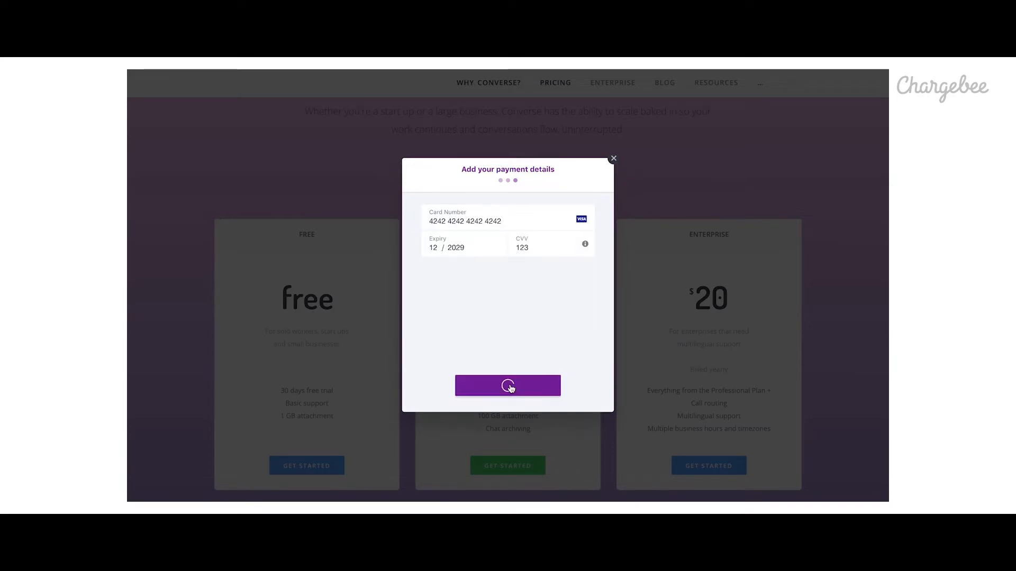
{"action": "left_click", "coordinate": [507, 385]}
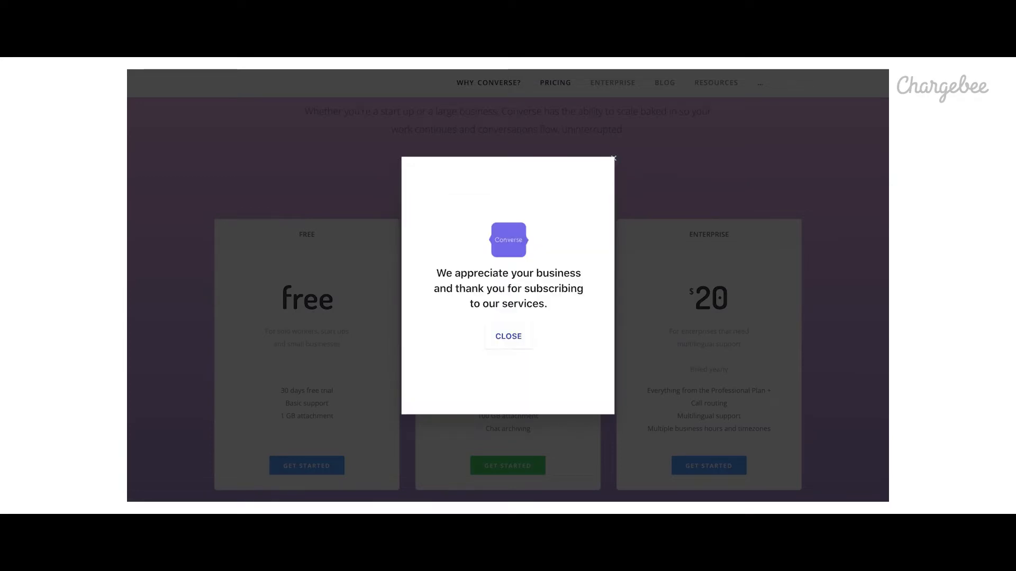
{"action": "left_click", "coordinate": [508, 337]}
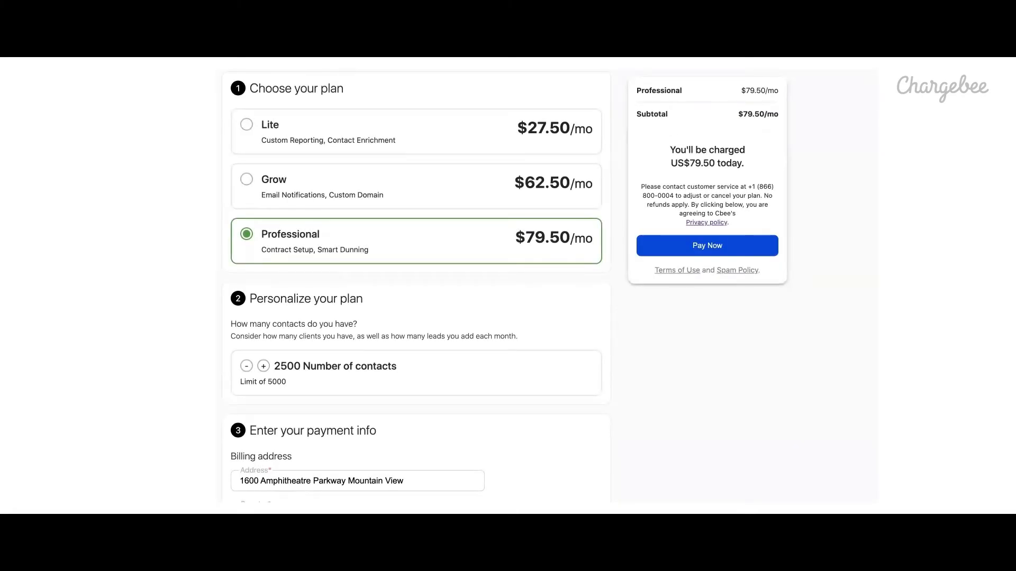
Review the 2500-contact Professional checkout form down to its US$79.50 payment section.
{"action": "scroll", "scroll_direction": "down", "scroll_amount": 3}
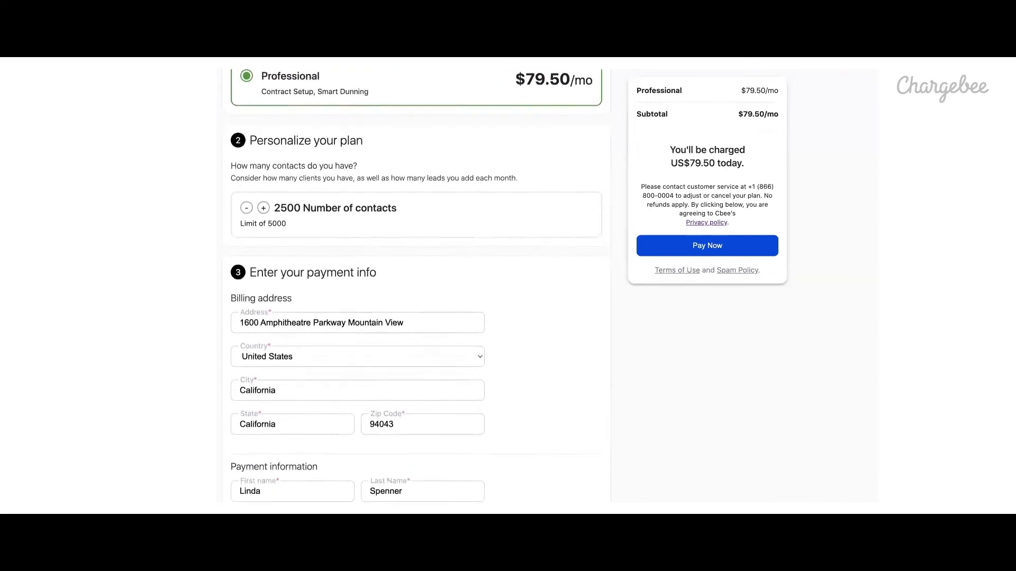
{"action": "scroll", "scroll_direction": "down", "scroll_amount": 3}
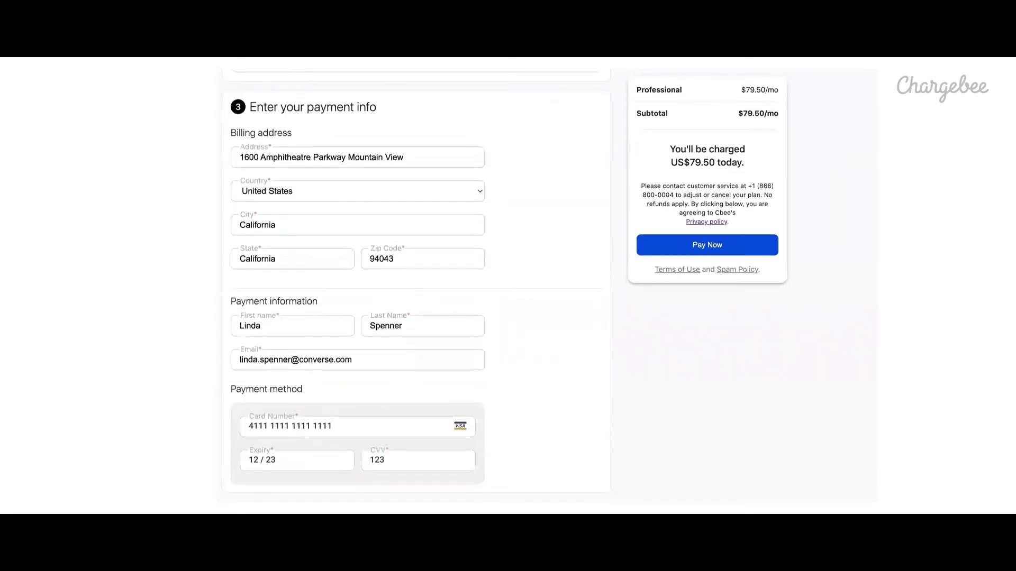
{"action": "left_click", "coordinate": [707, 245]}
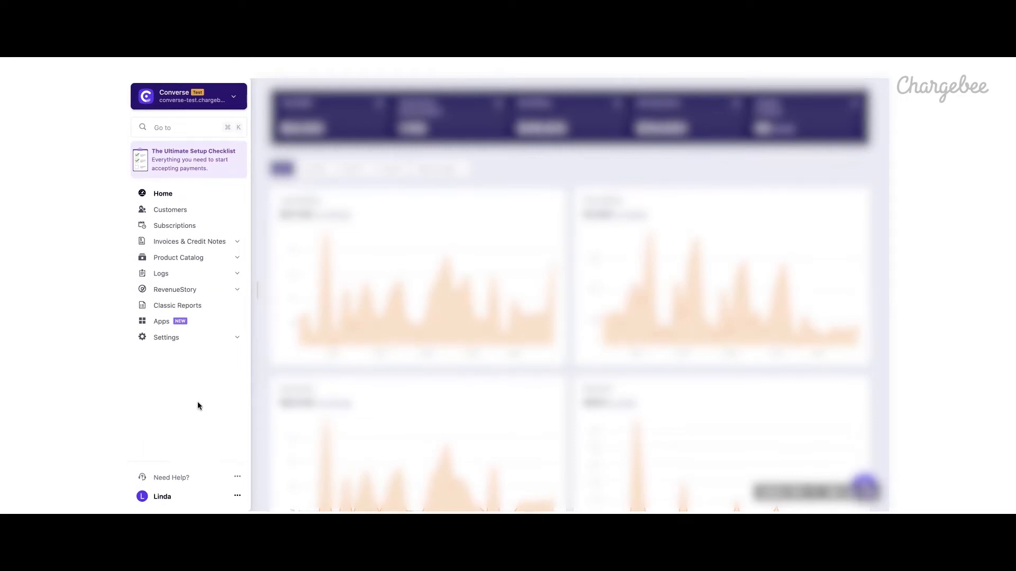
{"action": "left_click", "coordinate": [170, 209]}
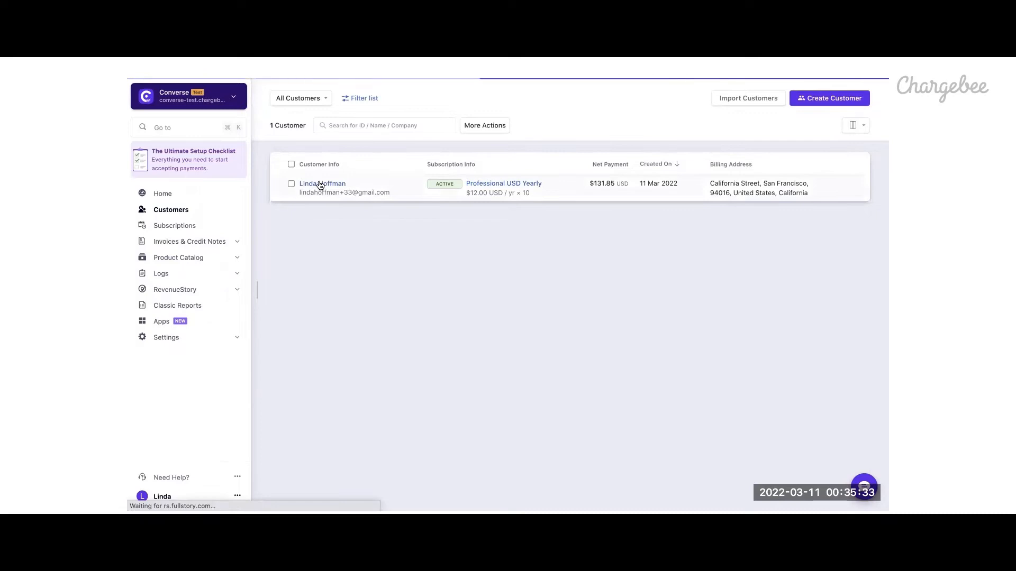
{"action": "left_click", "coordinate": [322, 184]}
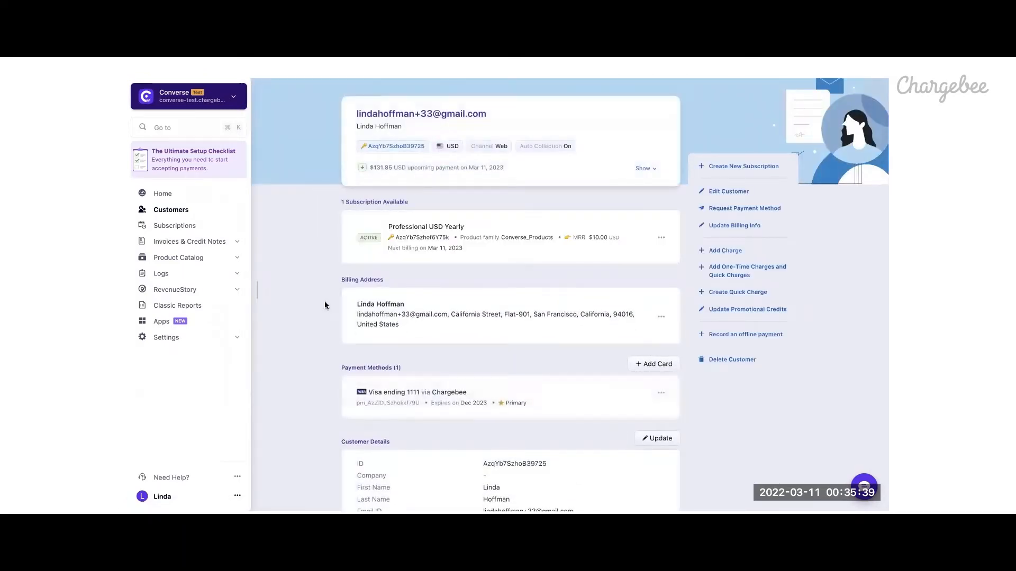
{"action": "scroll", "scroll_direction": "down", "scroll_amount": 3}
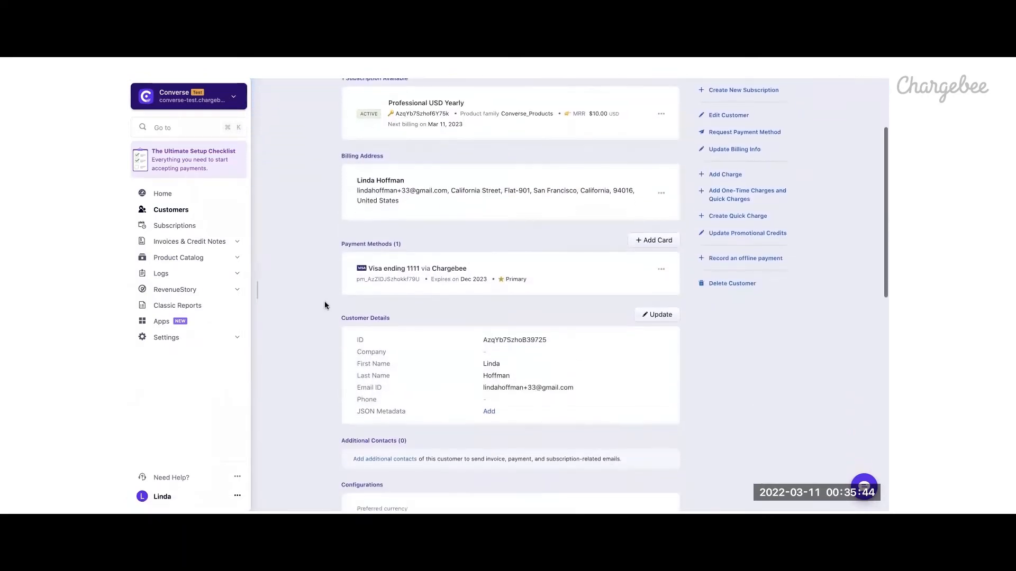
{"action": "scroll", "scroll_direction": "down", "scroll_amount": 3}
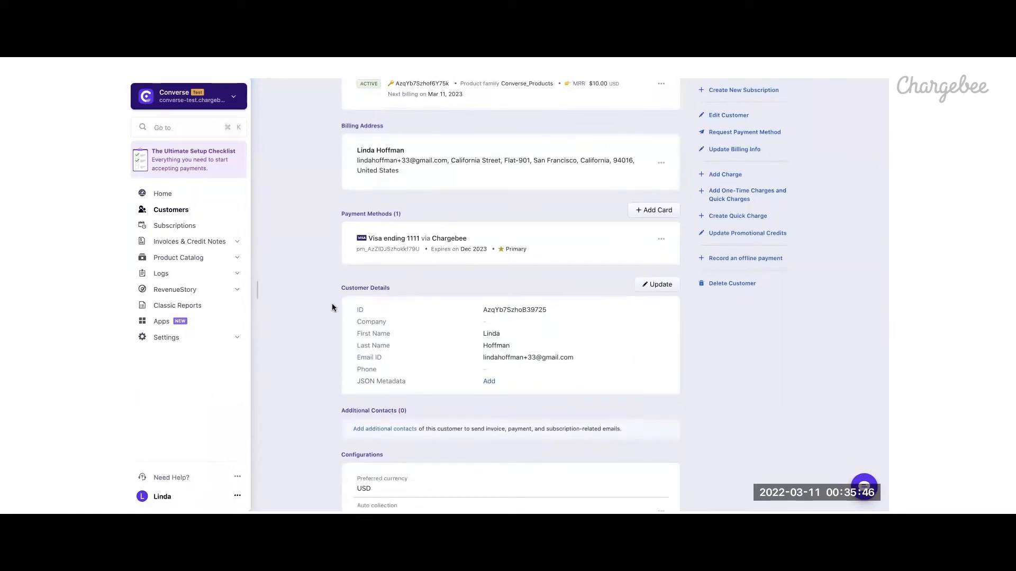
Open her Professional USD Yearly subscription and its paid invoice #14 for $131.85.
{"action": "left_click", "coordinate": [174, 225]}
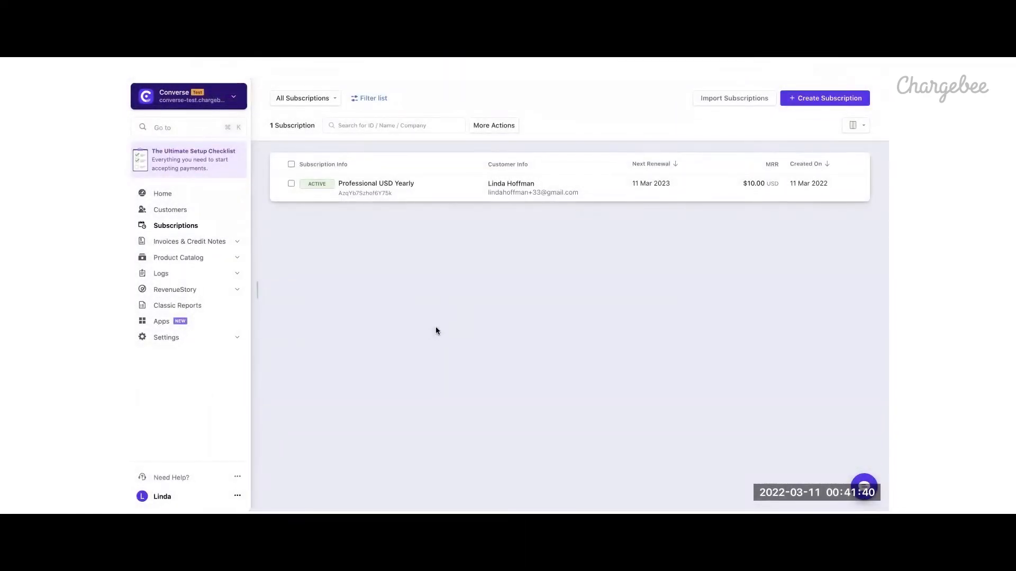
{"action": "left_click", "coordinate": [376, 183]}
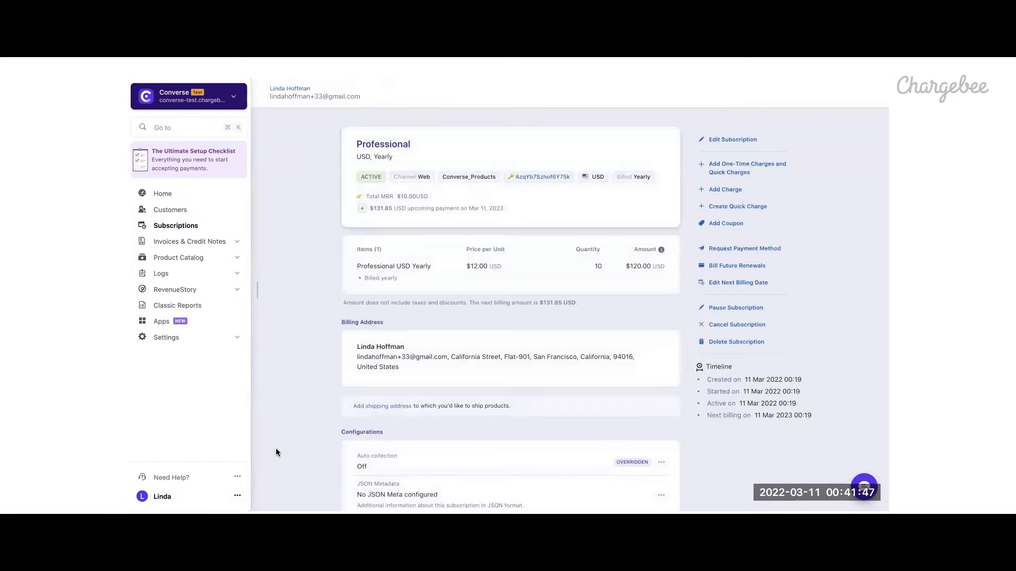
{"action": "scroll", "scroll_direction": "down", "scroll_amount": 3}
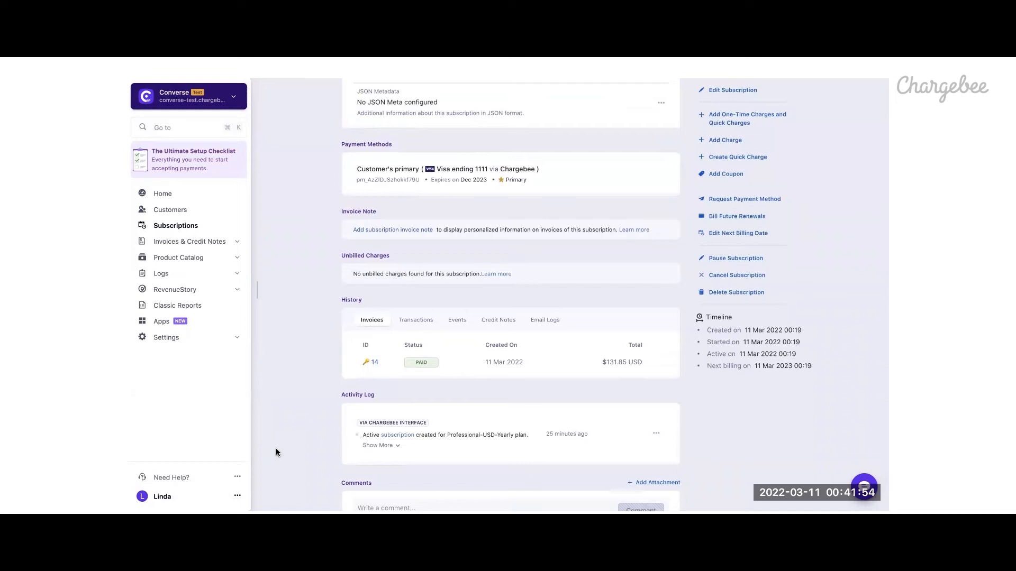
{"action": "left_click", "coordinate": [374, 362]}
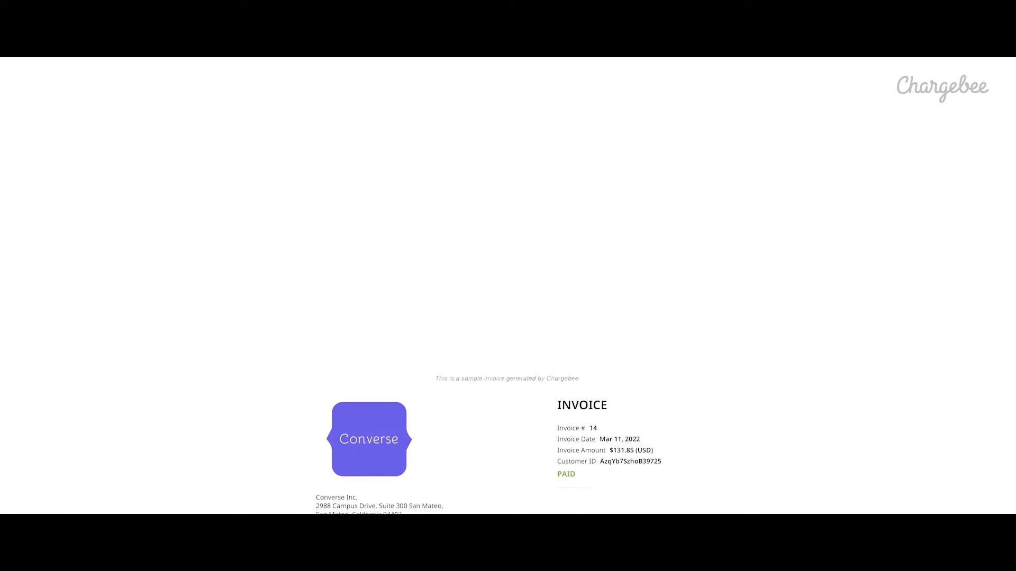
{"action": "scroll", "scroll_direction": "down", "scroll_amount": 3}
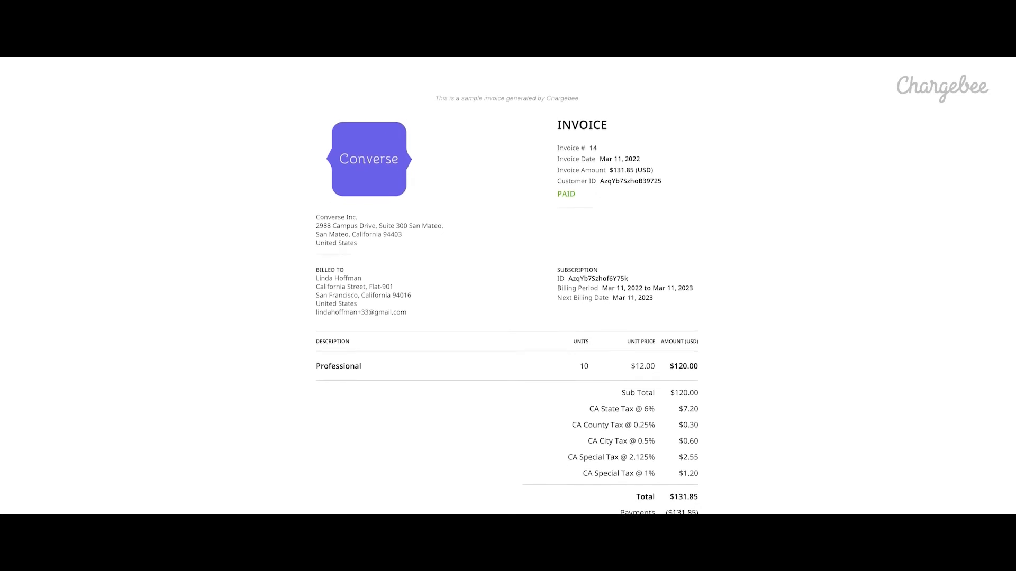
{"action": "scroll", "scroll_direction": "down", "scroll_amount": 3}
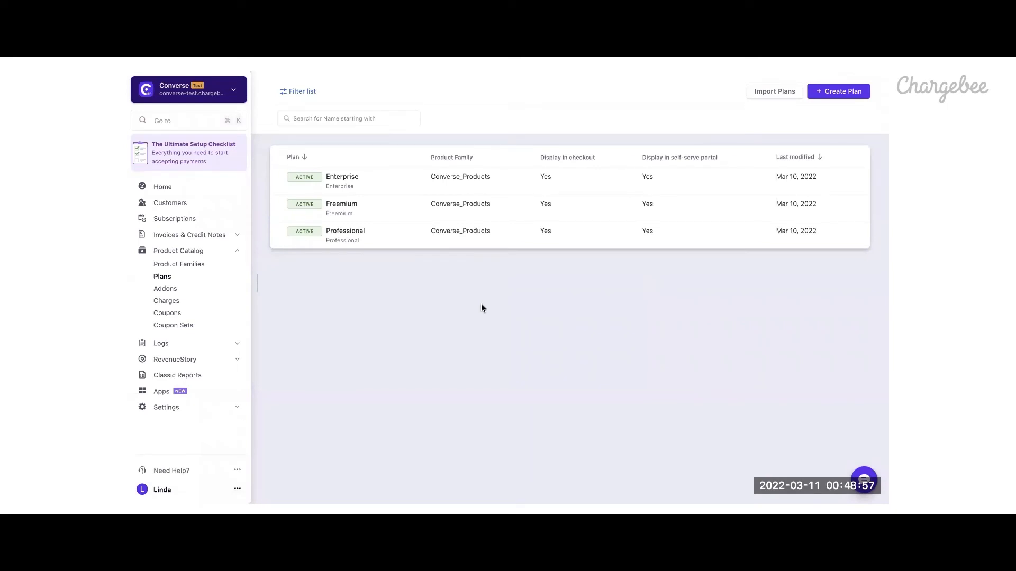
Open the Self-Serve Portal preview showing the Professional × 10 subscription at $131.85.
{"action": "left_click", "coordinate": [346, 231]}
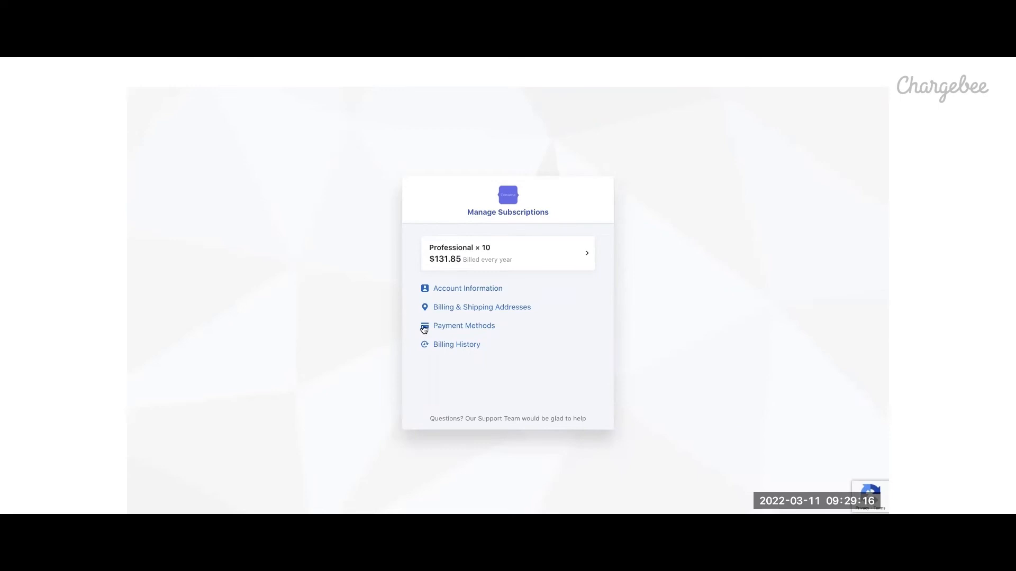
Add a Visa ending 0004 as backup payment method and view billing history.
{"action": "left_click", "coordinate": [464, 325]}
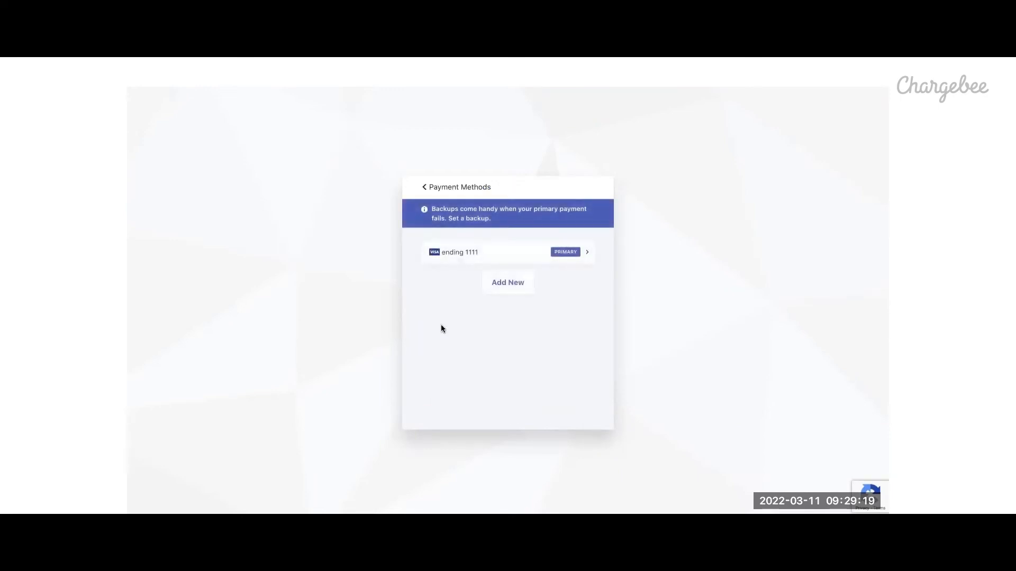
{"action": "left_click", "coordinate": [507, 283]}
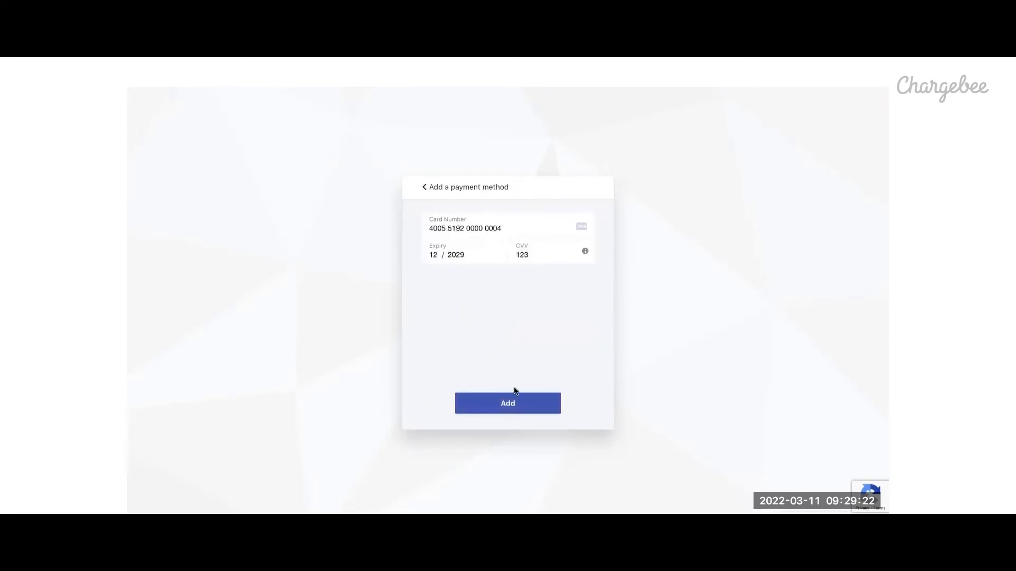
{"action": "left_click", "coordinate": [508, 403]}
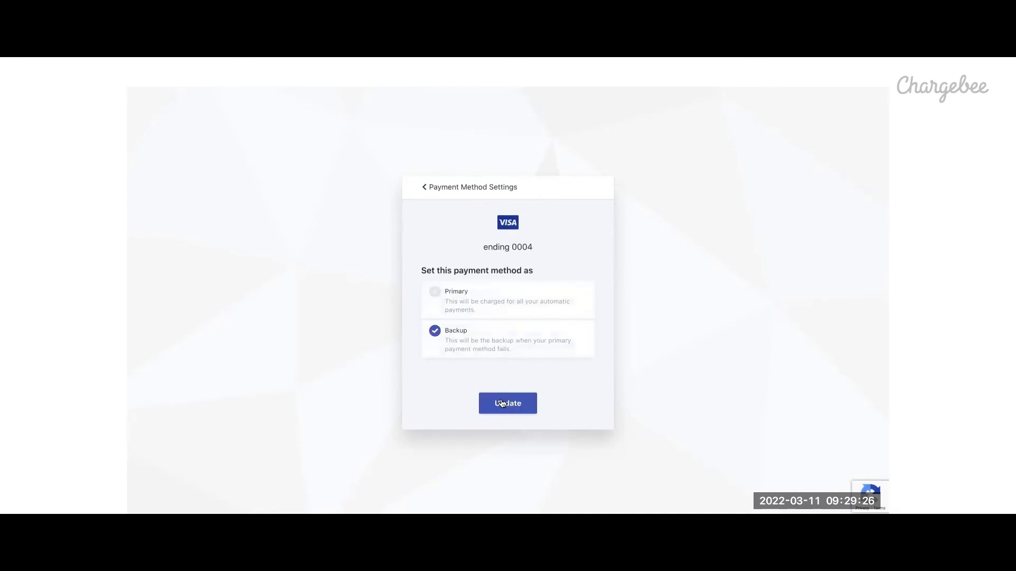
{"action": "left_click", "coordinate": [508, 403]}
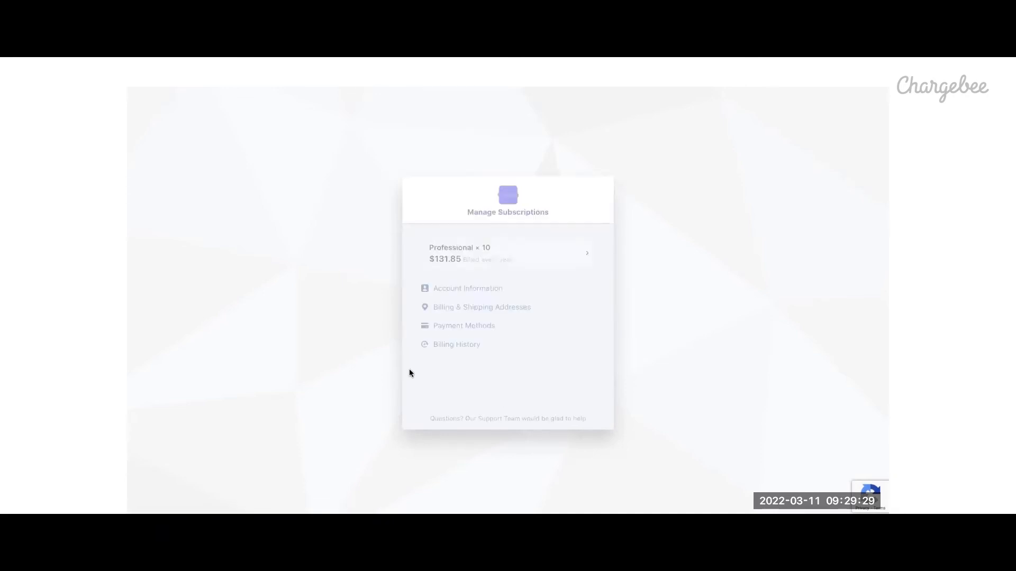
{"action": "left_click", "coordinate": [456, 344]}
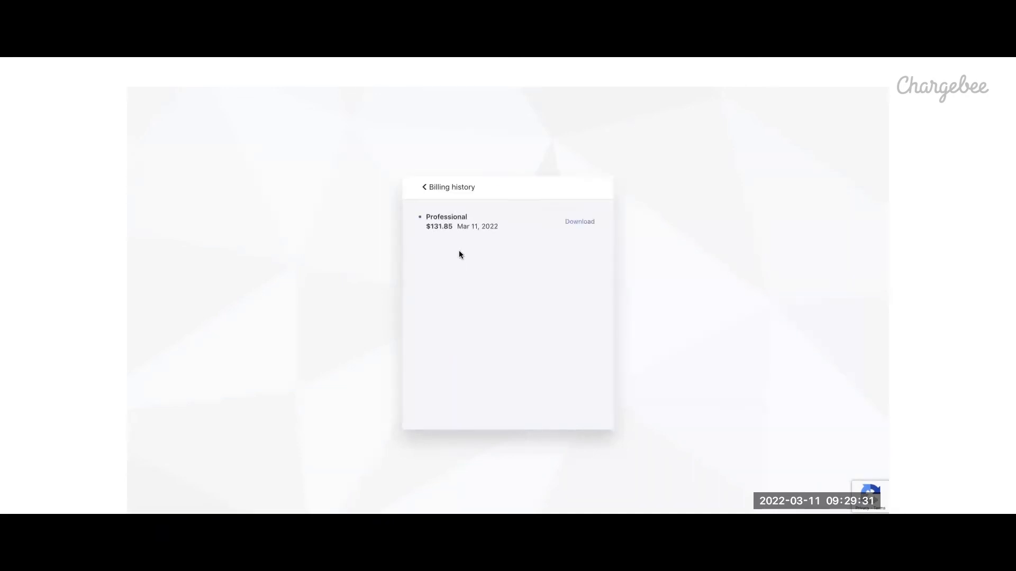
{"action": "left_click", "coordinate": [424, 188]}
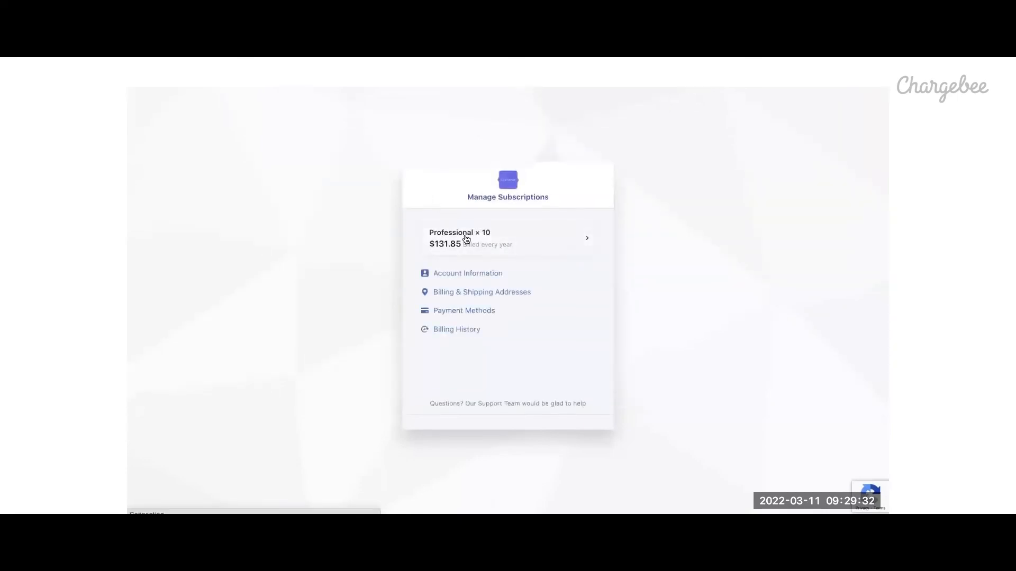
Raise the Professional subscription quantity from 10 to 15, now $197.78 yearly.
{"action": "left_click", "coordinate": [508, 238]}
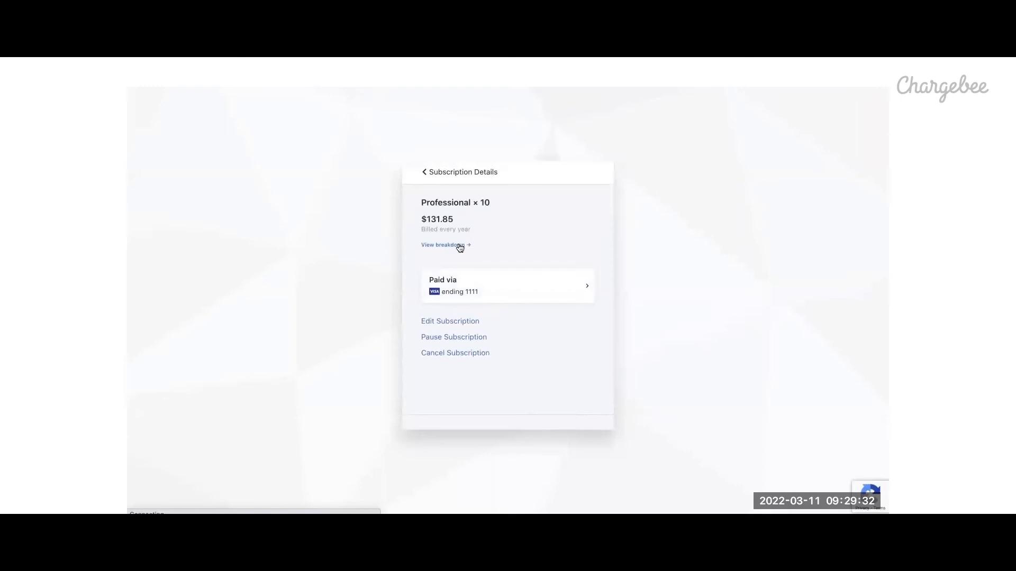
{"action": "left_click", "coordinate": [450, 321]}
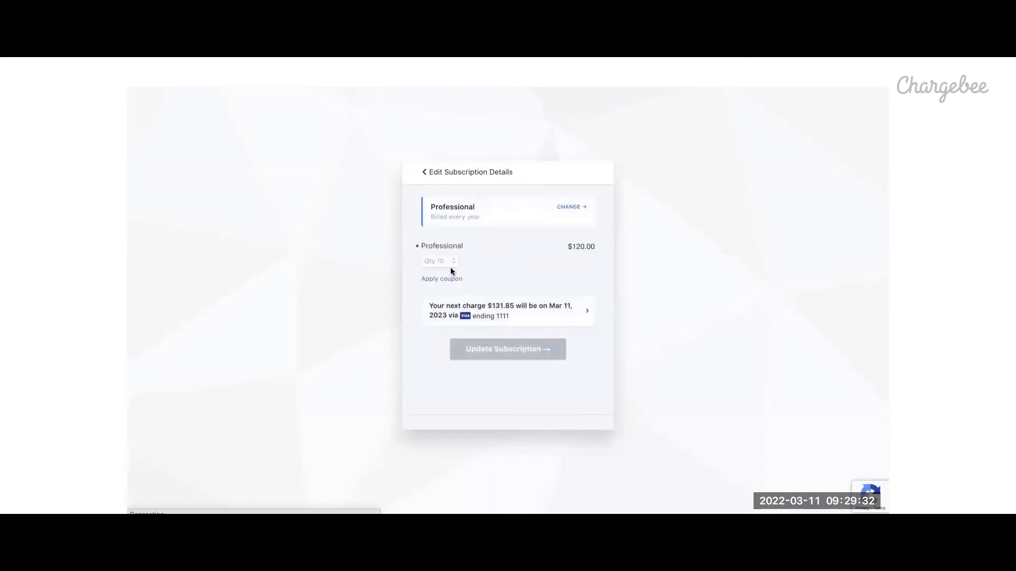
{"action": "left_click", "coordinate": [439, 261]}
{"action": "type", "text": "15"}
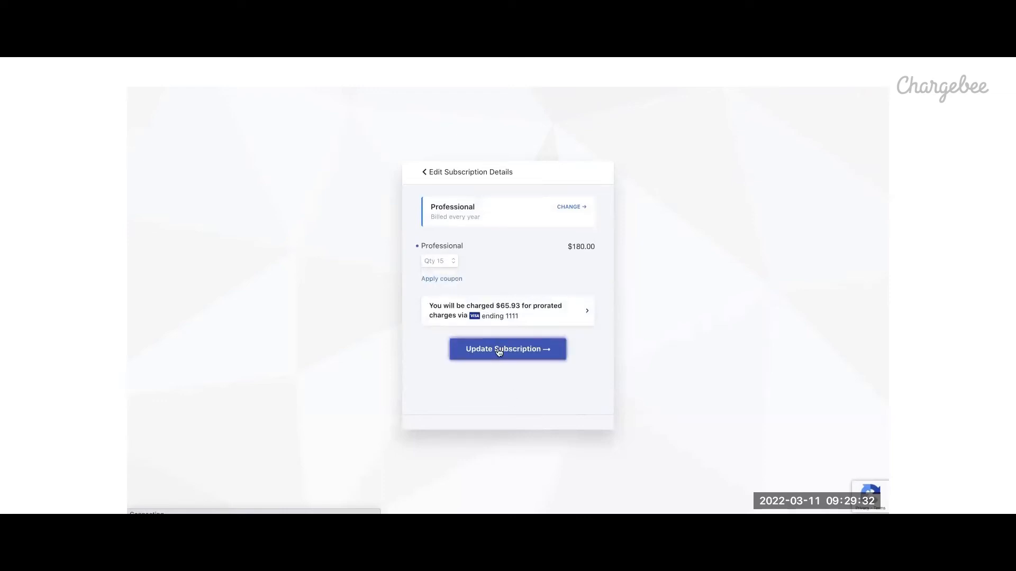
{"action": "left_click", "coordinate": [508, 350]}
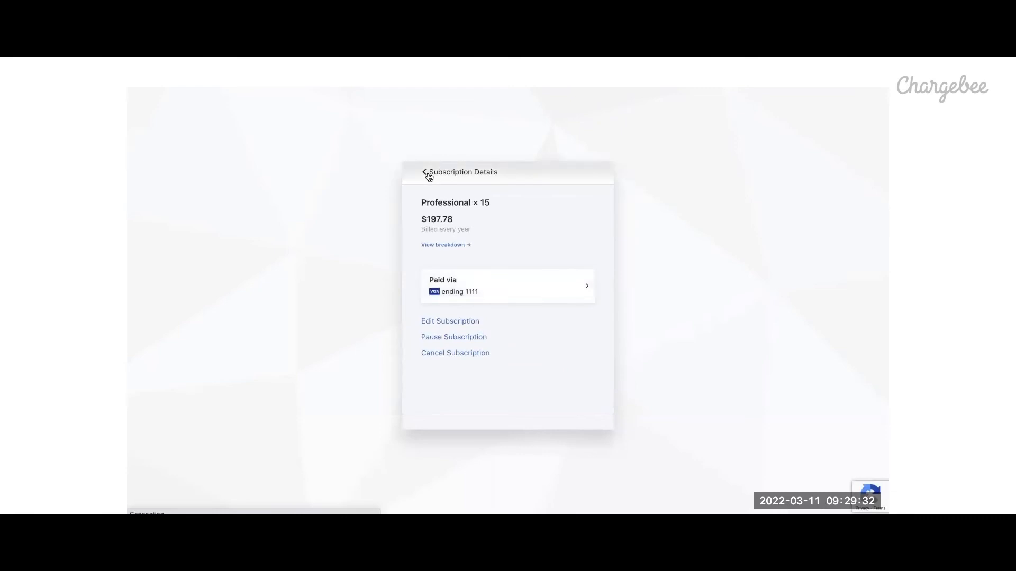
{"action": "left_click", "coordinate": [425, 173]}
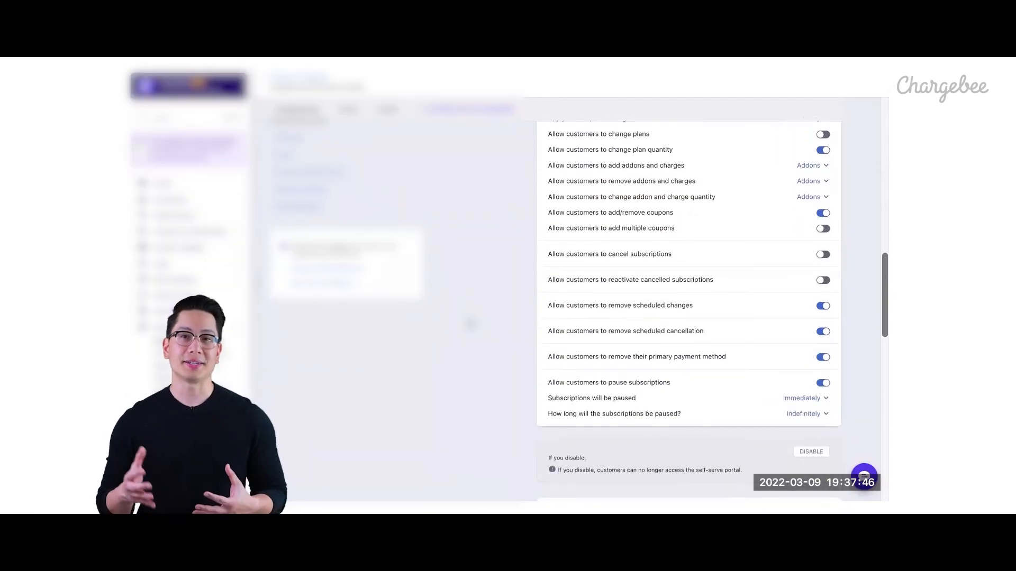
Enable customer cancellations at end of term, then publish and confirm the portal changes.
{"action": "left_click", "coordinate": [822, 253]}
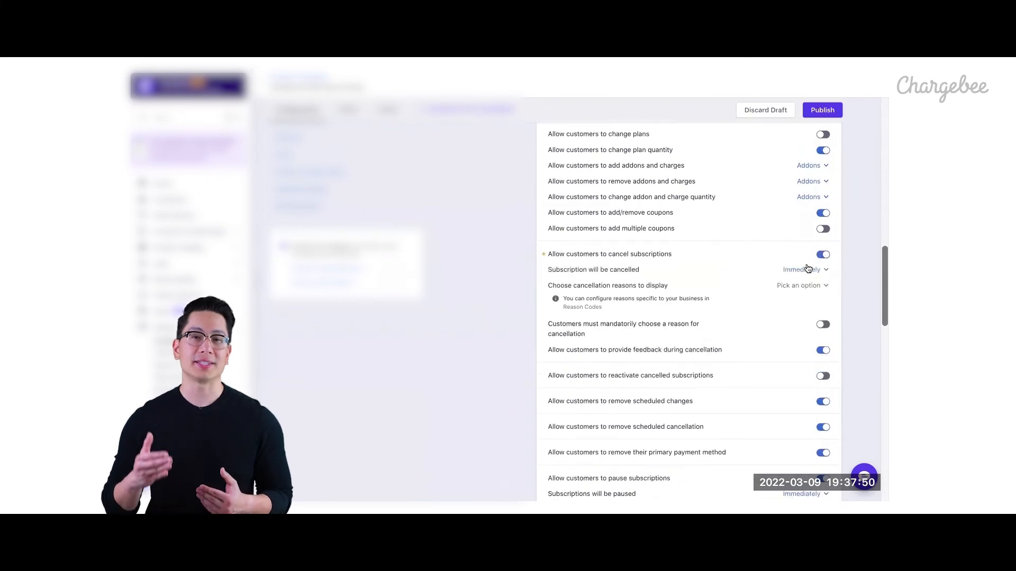
{"action": "scroll", "scroll_direction": "down", "scroll_amount": 3}
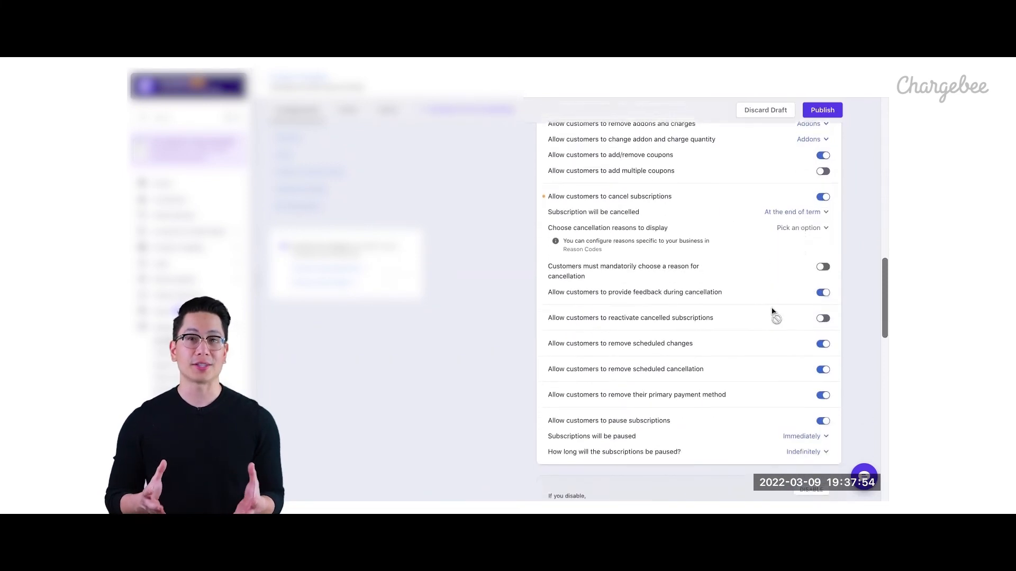
{"action": "left_click", "coordinate": [822, 109]}
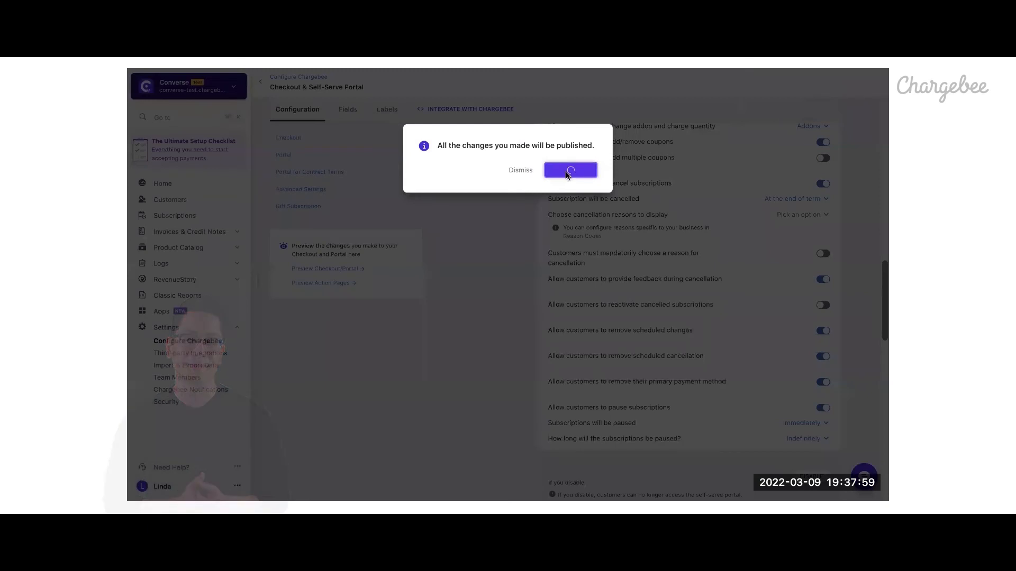
{"action": "left_click", "coordinate": [569, 169]}
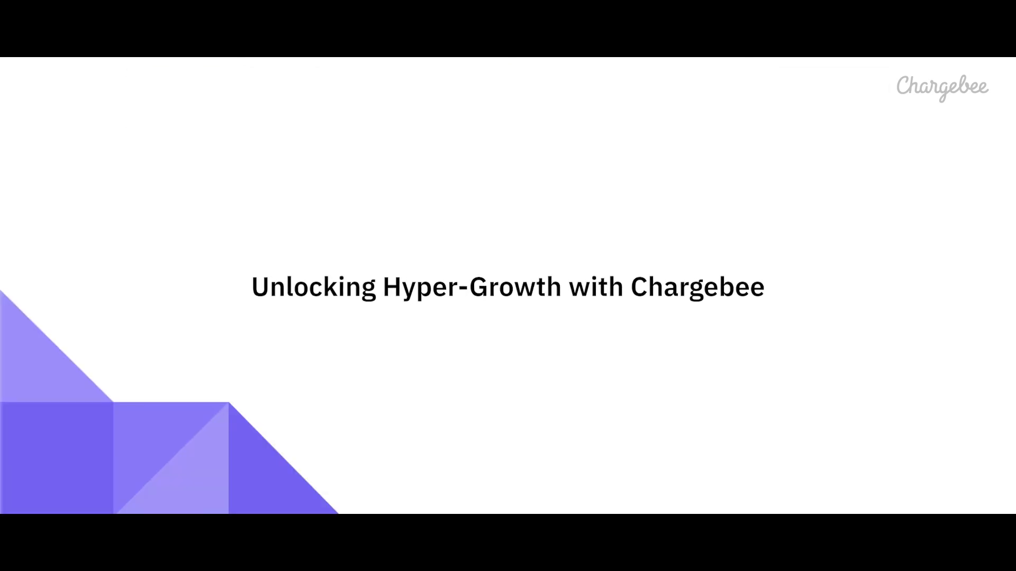